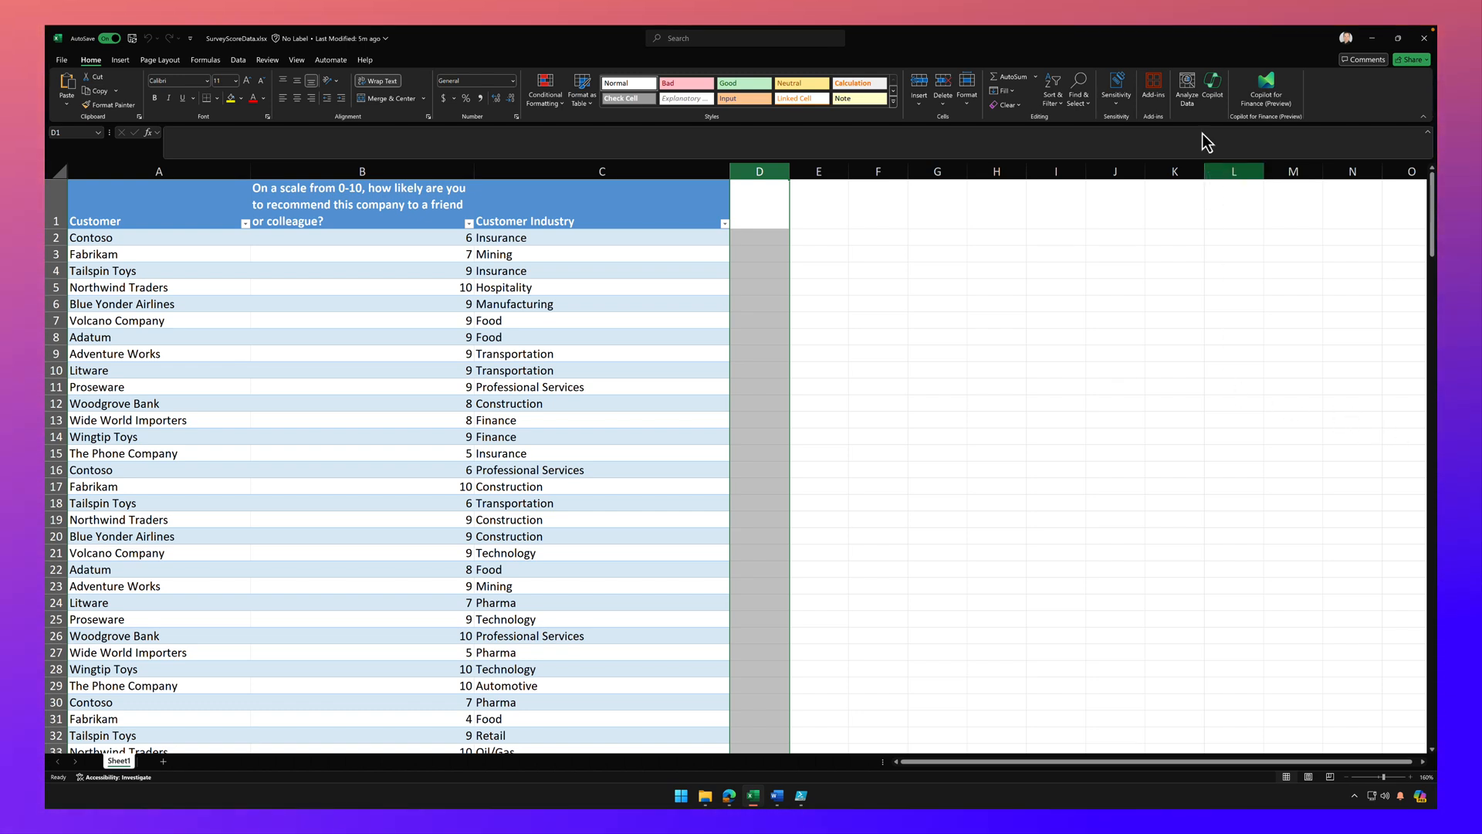
Open the Copilot pane beside the customer survey table.
left_click(1210, 85)
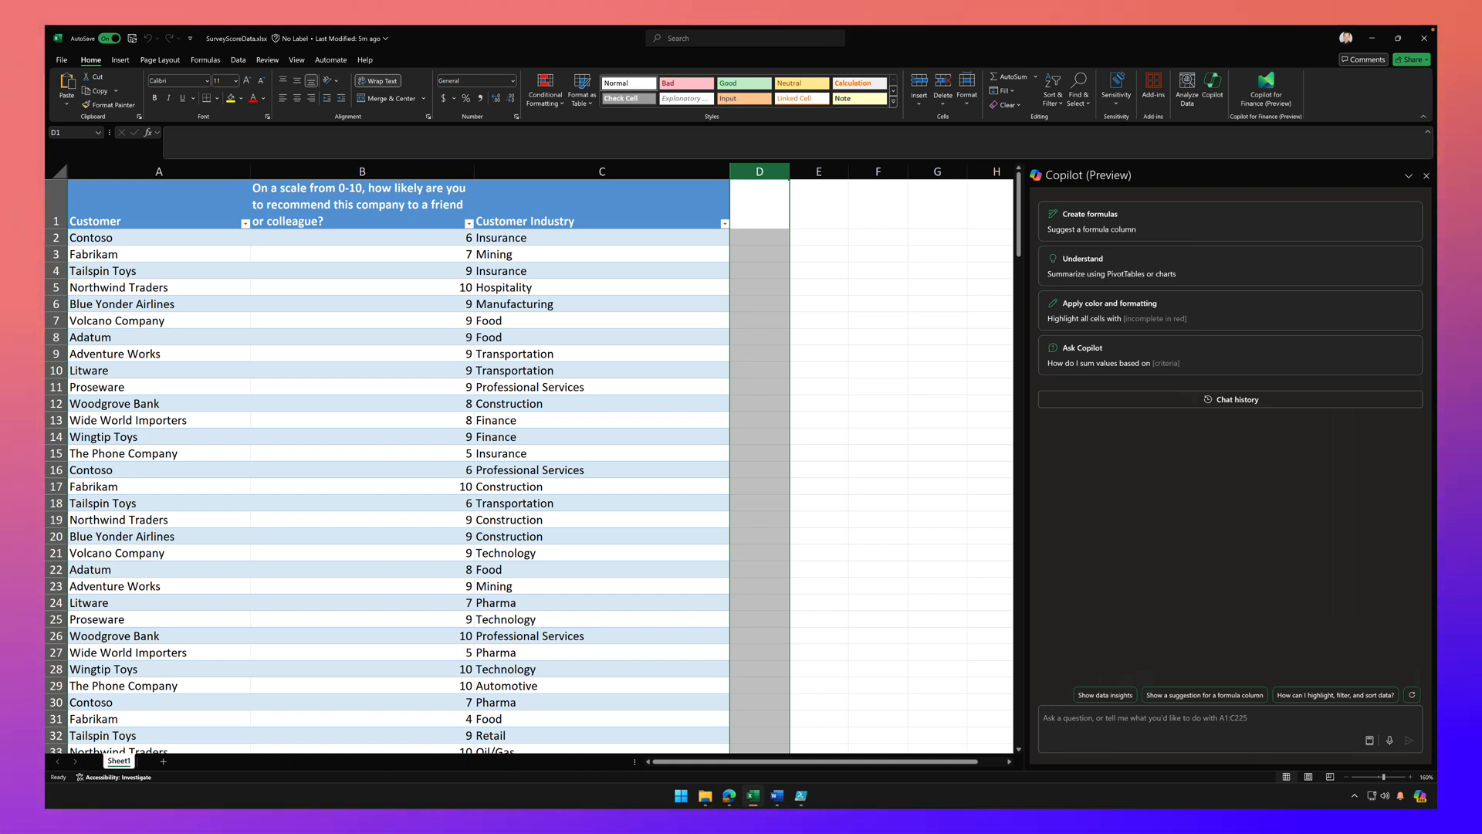
Ask Copilot to insert the NPS of the likelihood a customer will recommend us, and send it.
type("Insert the NPS or net promoter score of the likelihood a customer will recommend our company based on these survey results")
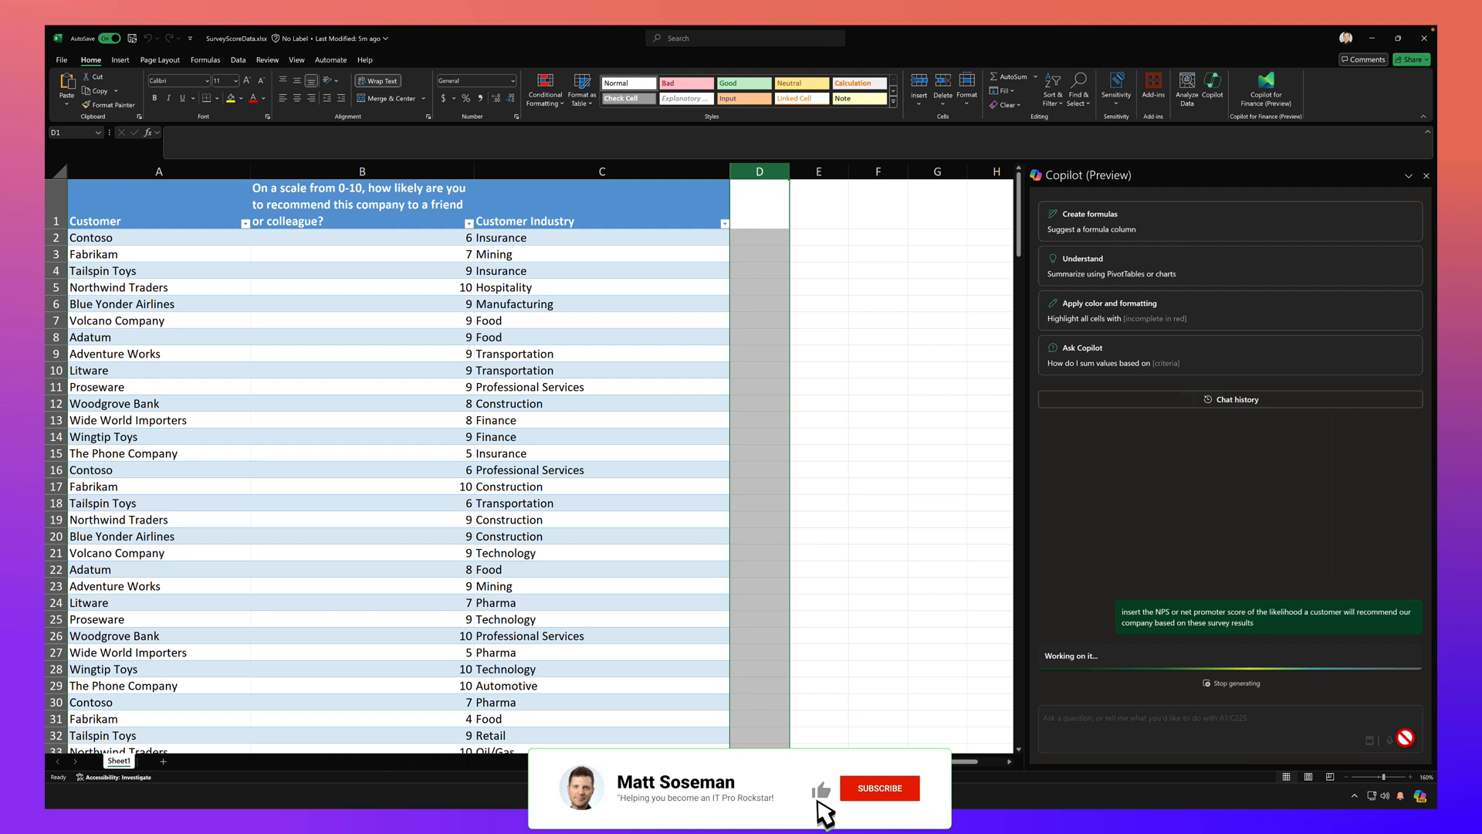
left_click(879, 788)
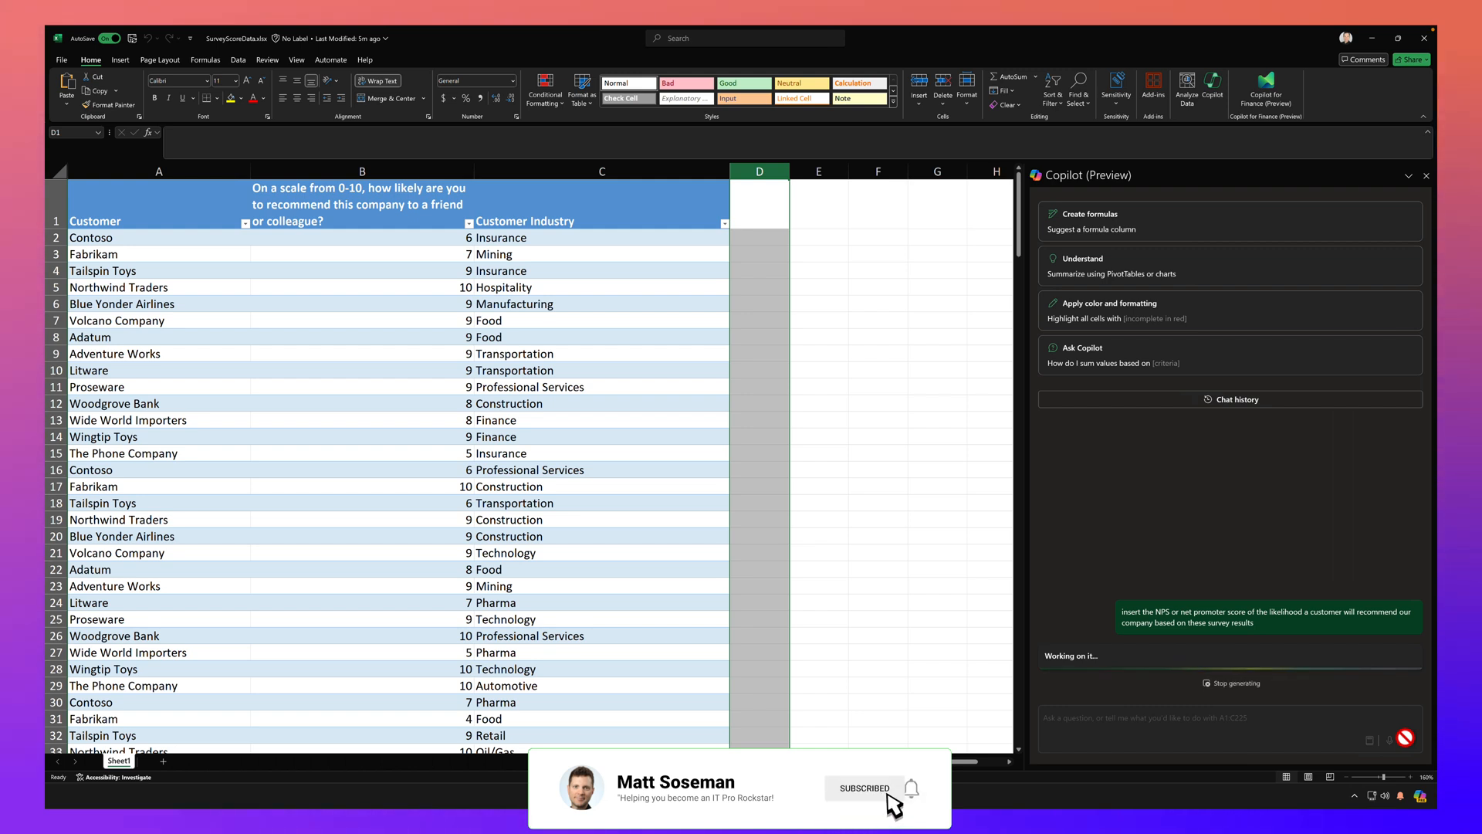
left_click(898, 789)
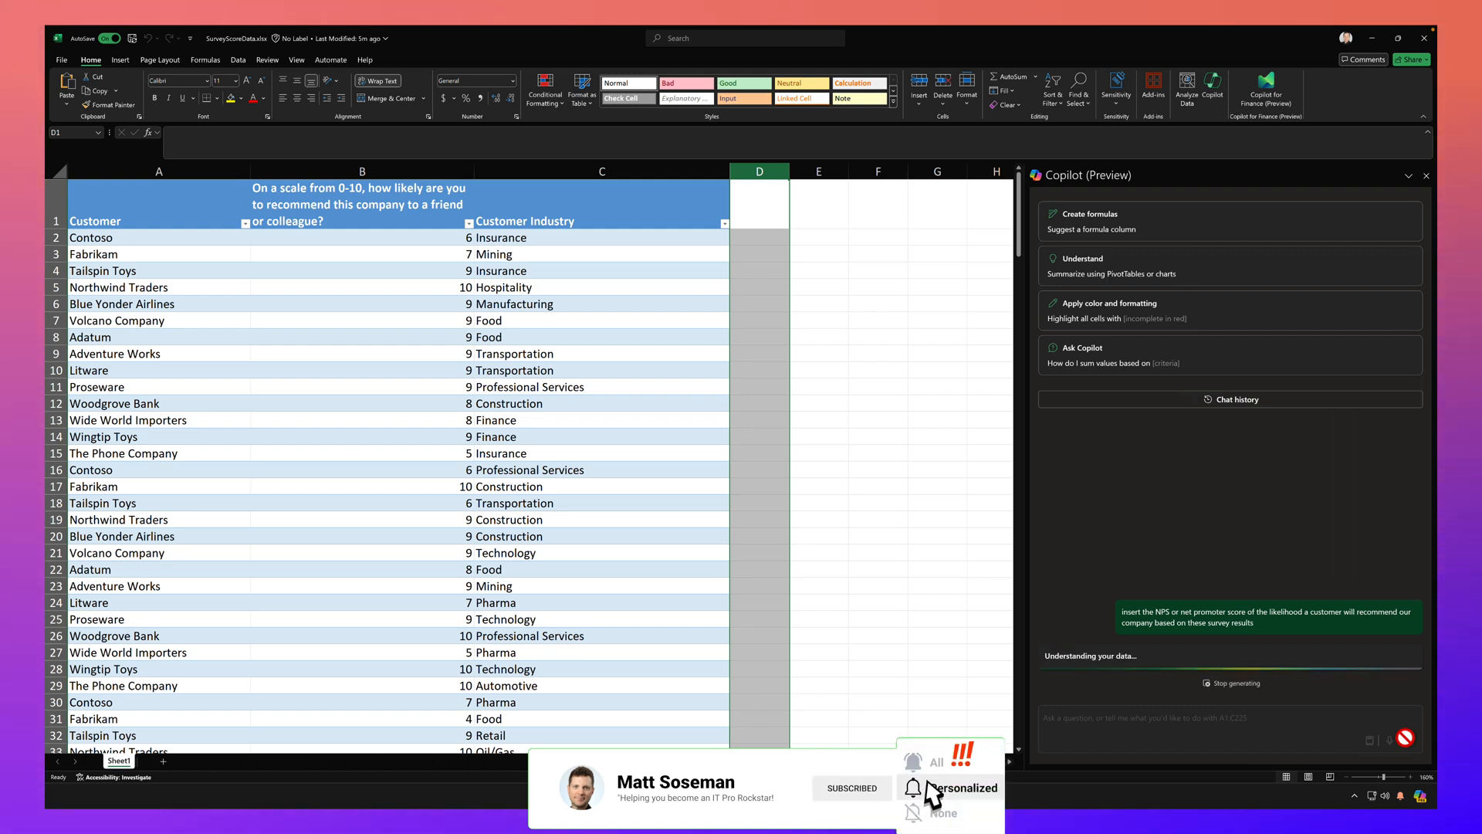
left_click(912, 787)
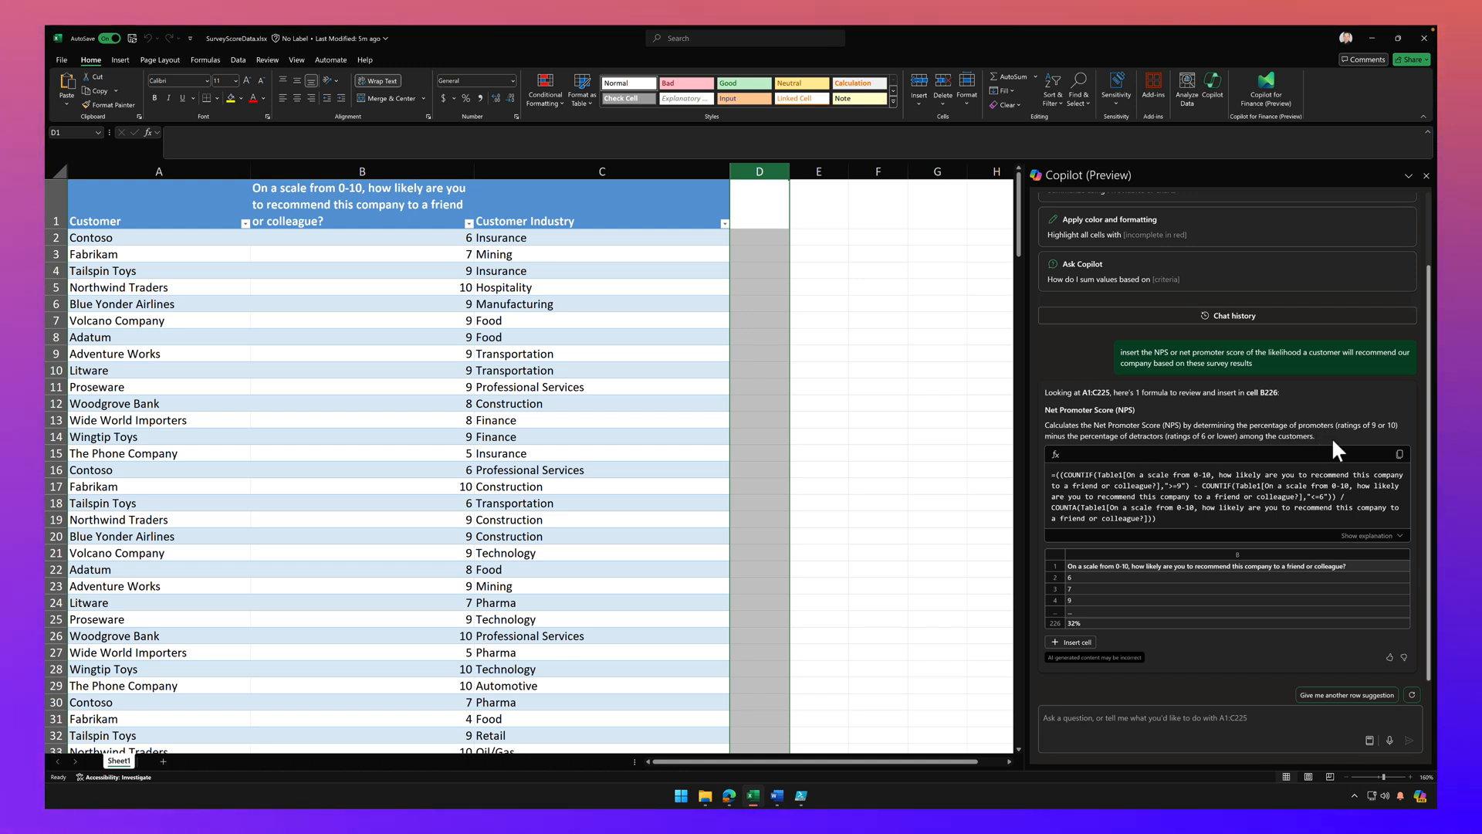
mouse_move(1386, 537)
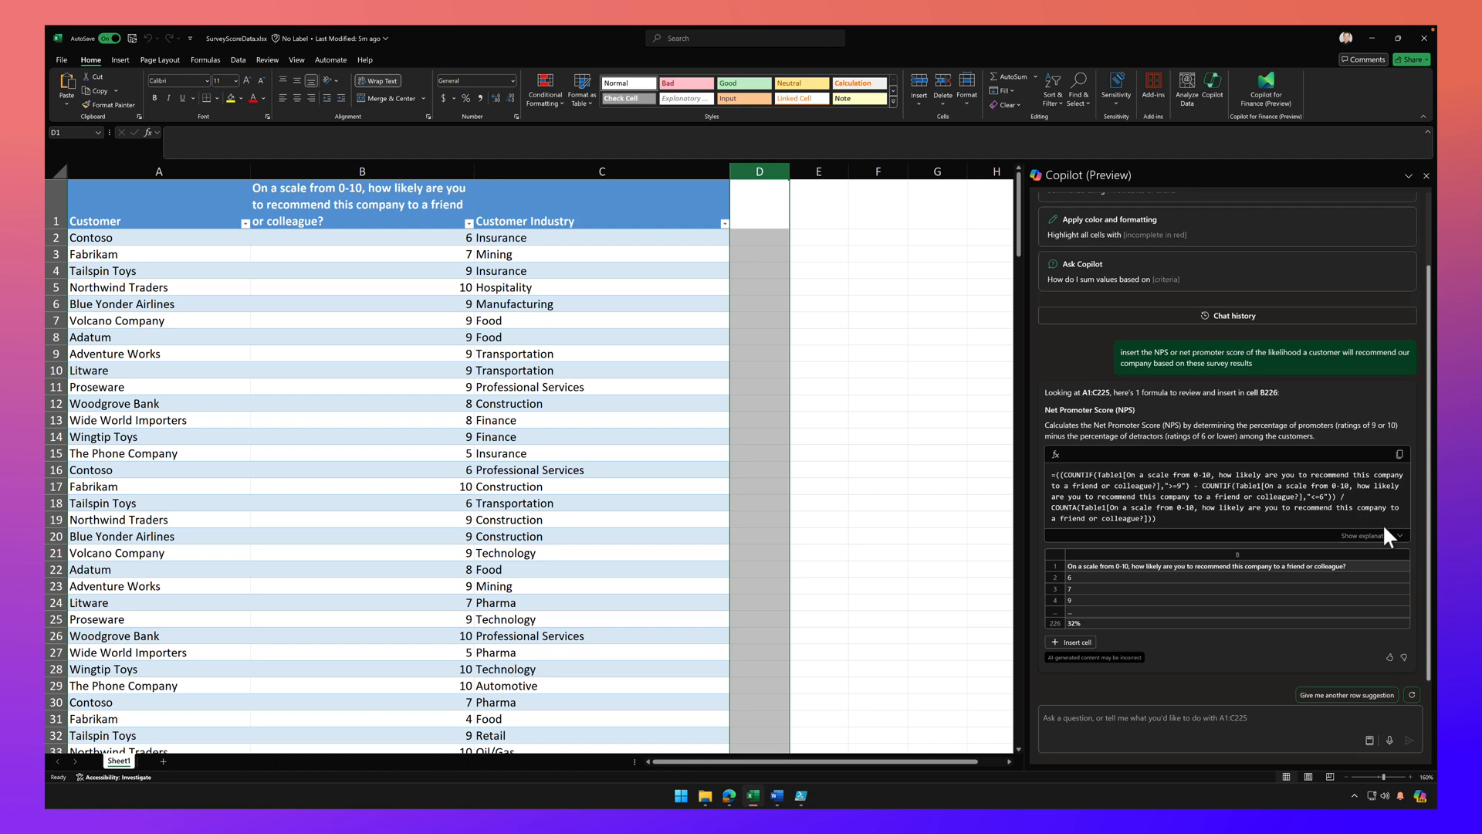
Expand and read Copilot's step-by-step explanation of the proposed NPS formula for B226.
left_click(1365, 535)
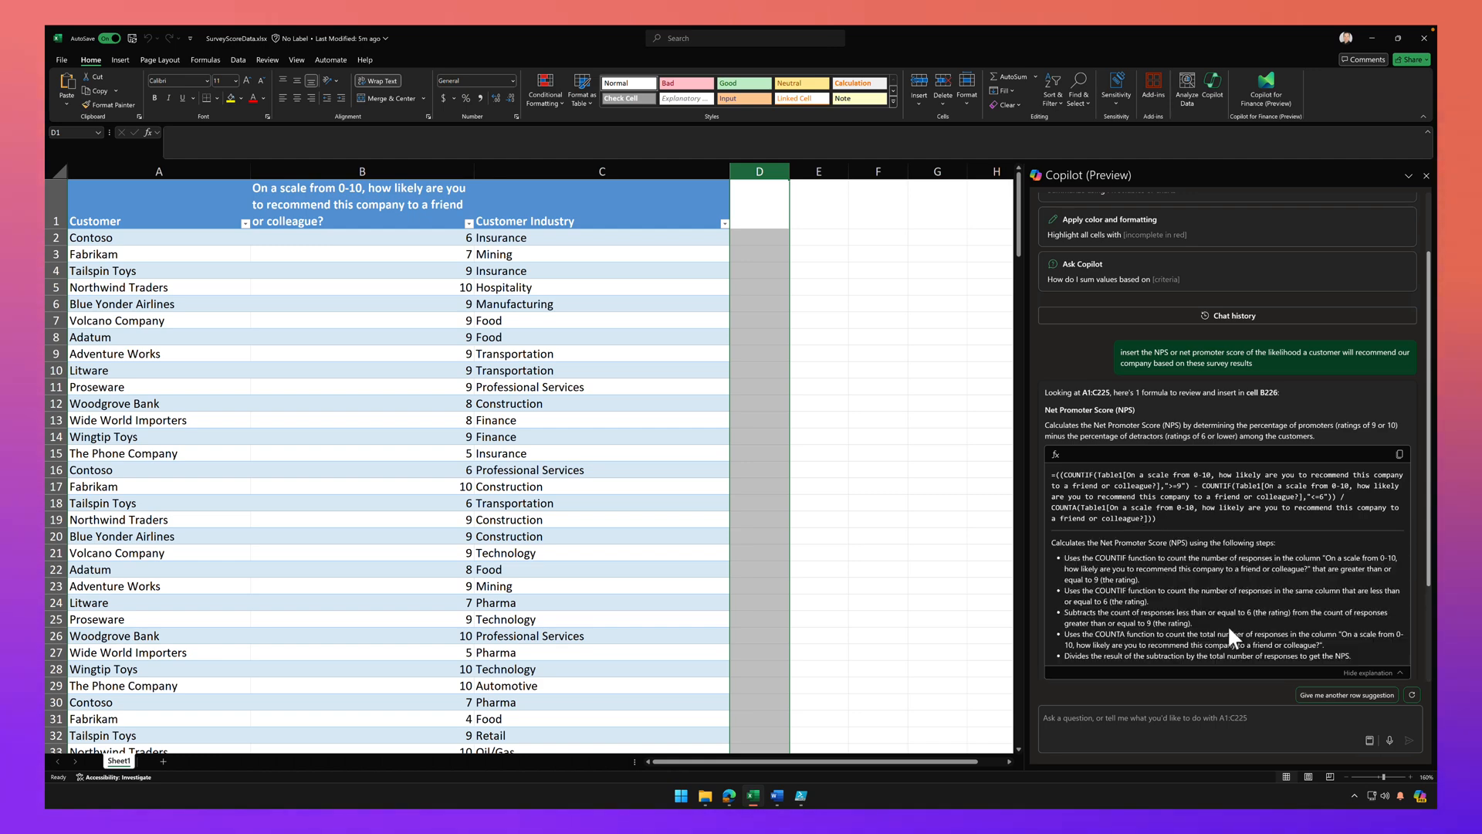
scroll("down", 3)
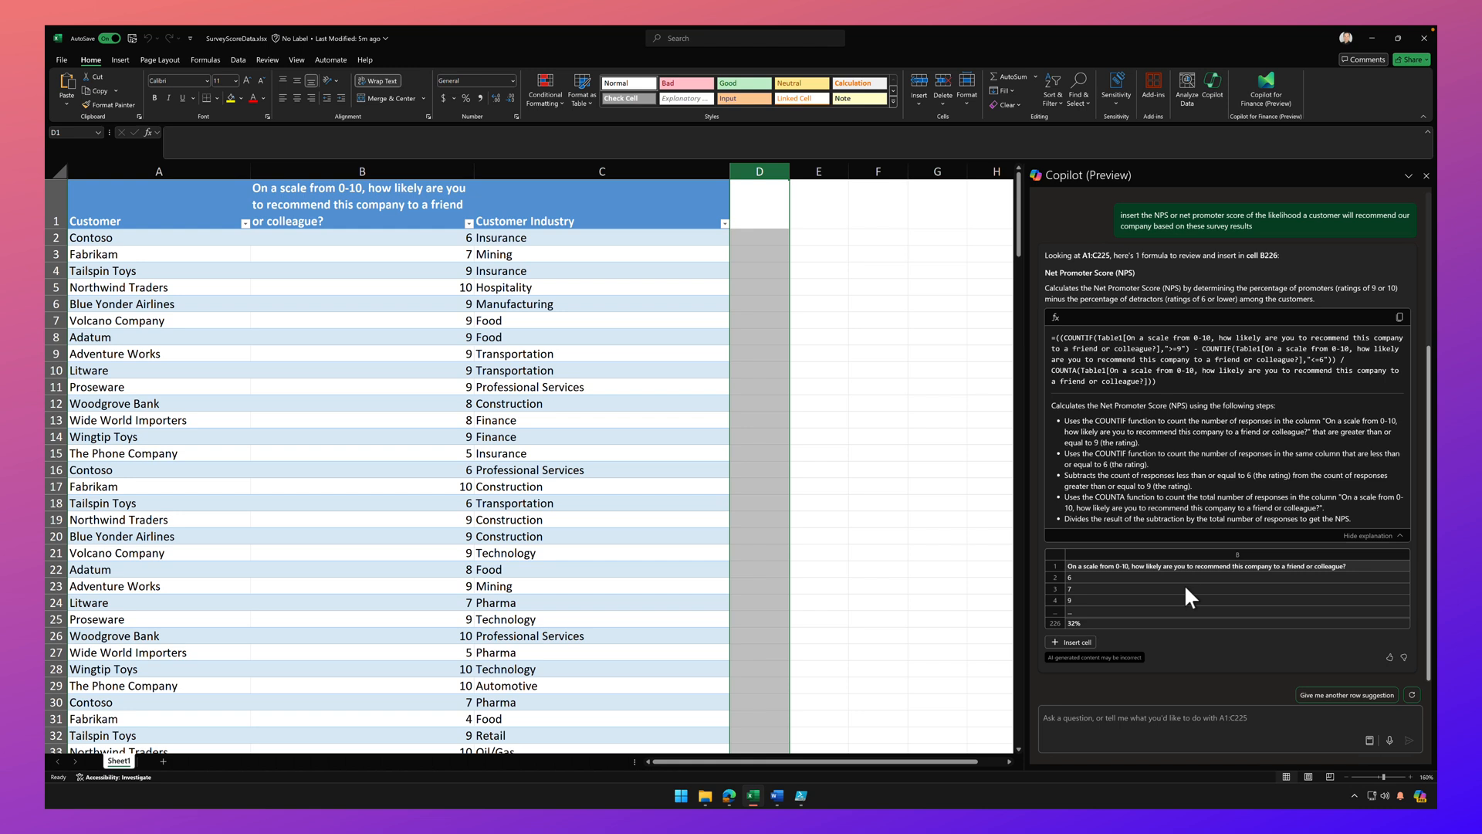
mouse_move(1159, 588)
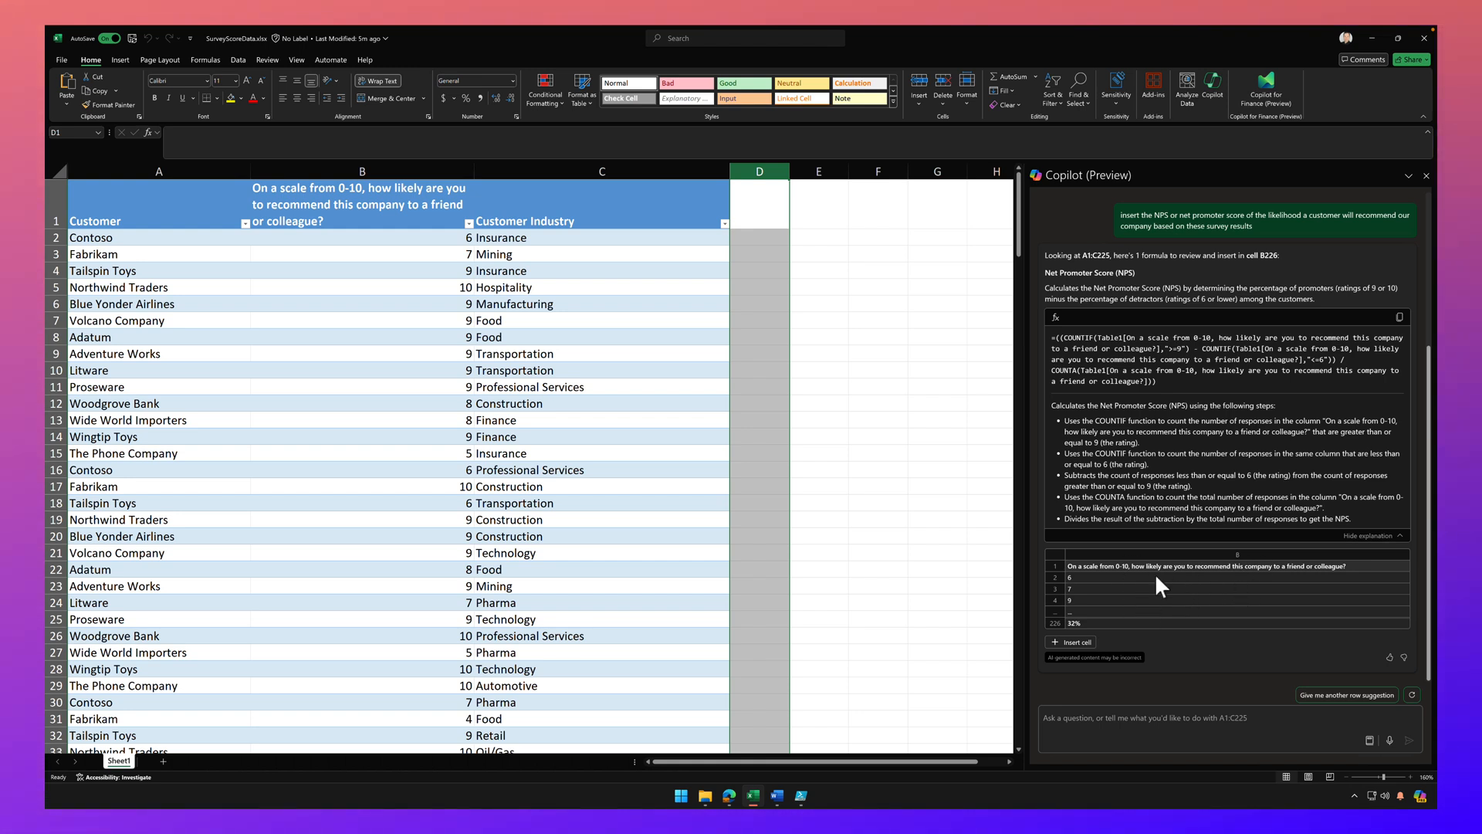
mouse_move(1123, 624)
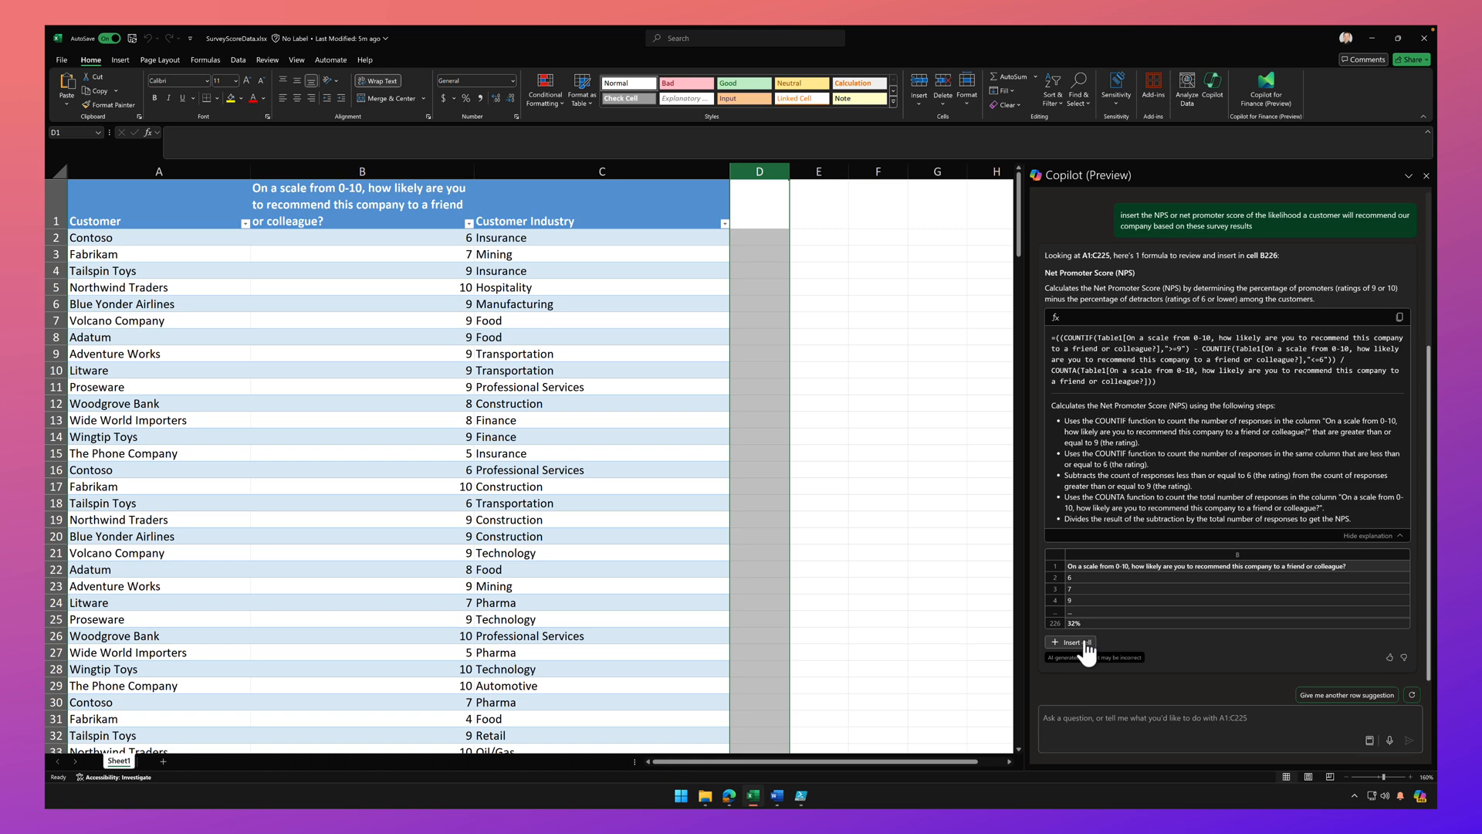
Insert Copilot's NPS formula into cell B226 so it shows 32%.
left_click(1071, 642)
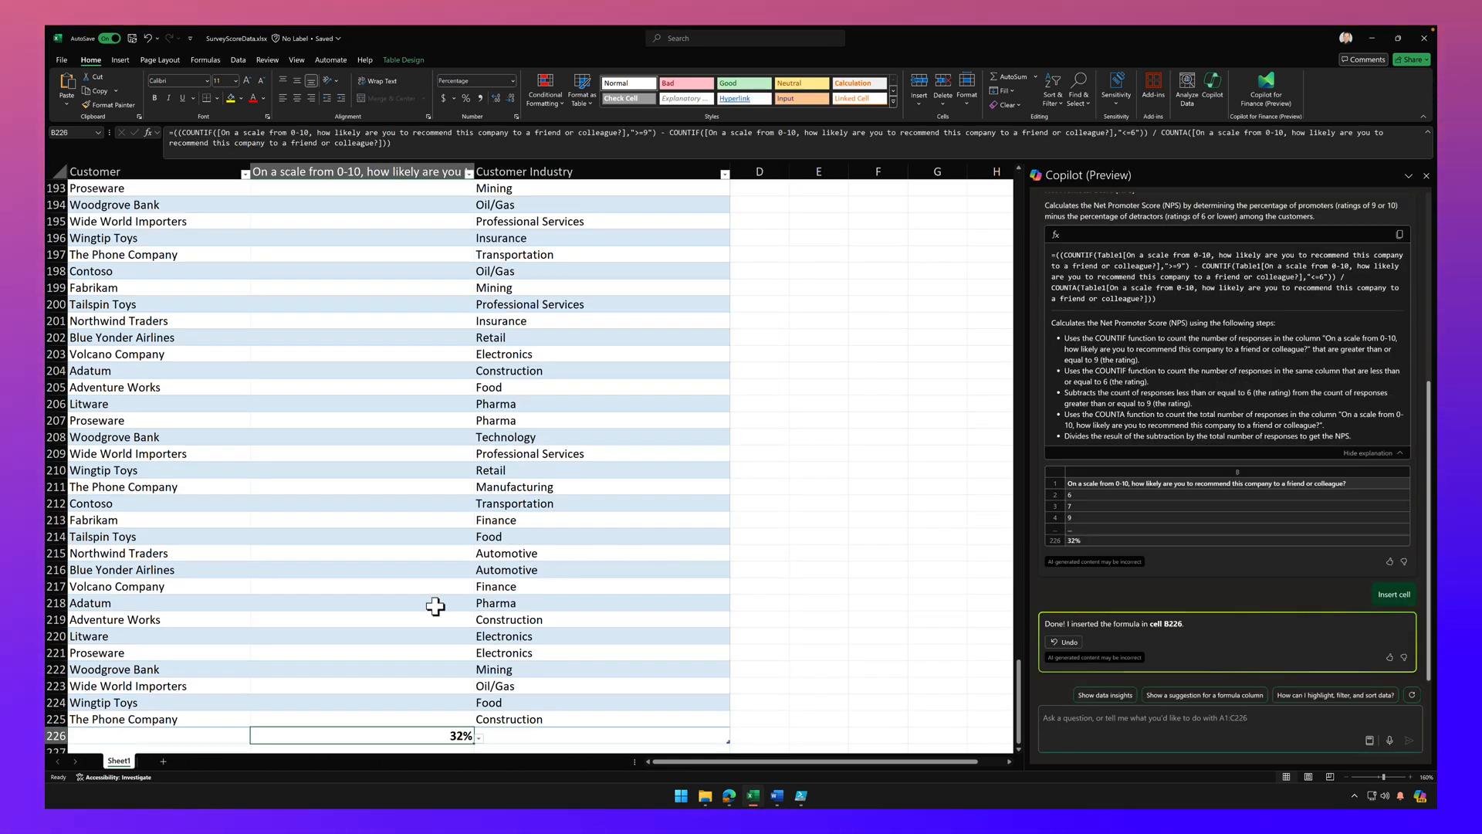
scroll("down", 3)
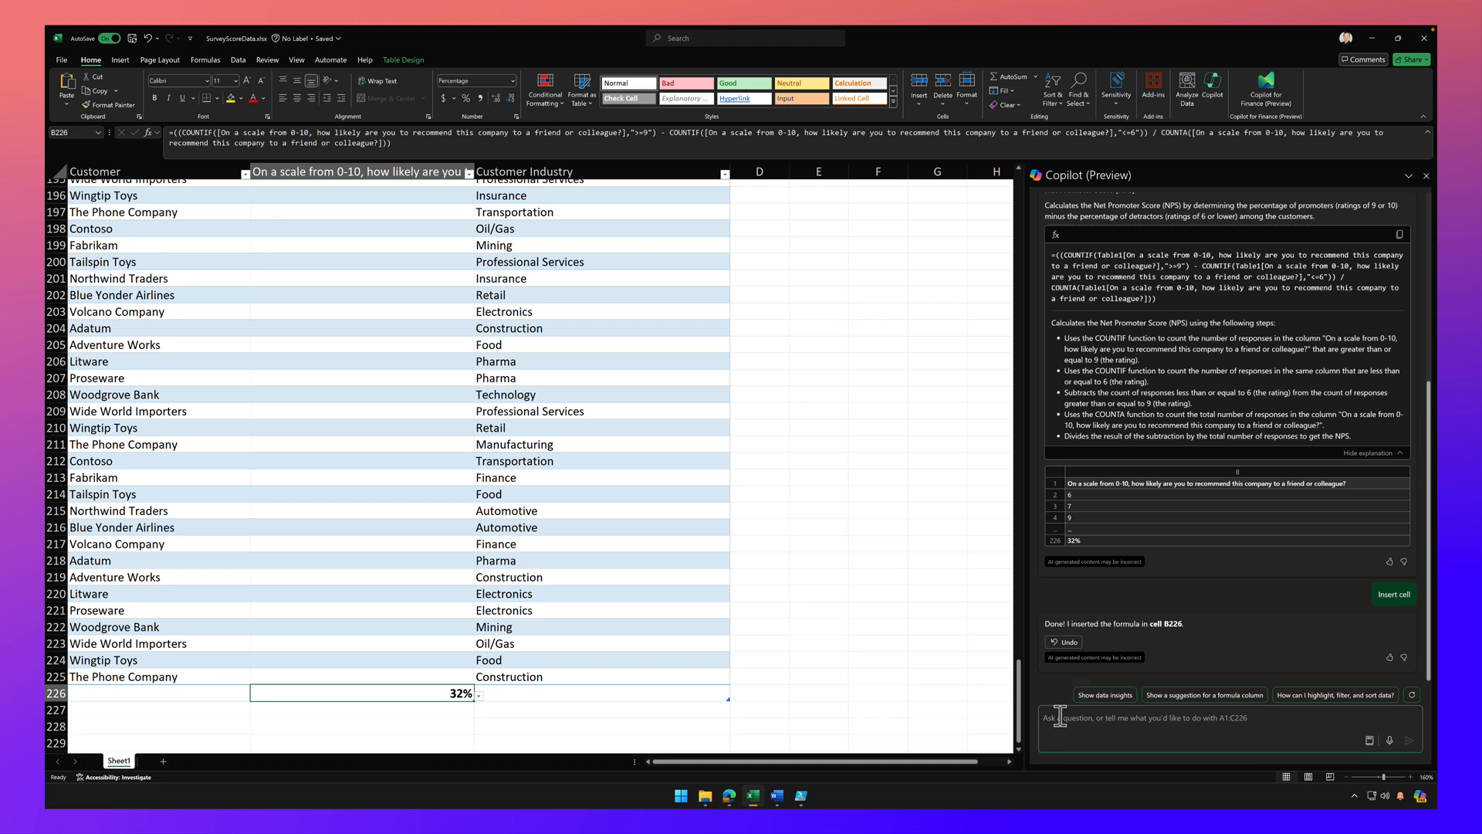
Ask Copilot to 'insert net promoter score type for each customer' and accept the suggested column.
type("insert net promoter score type for each customer")
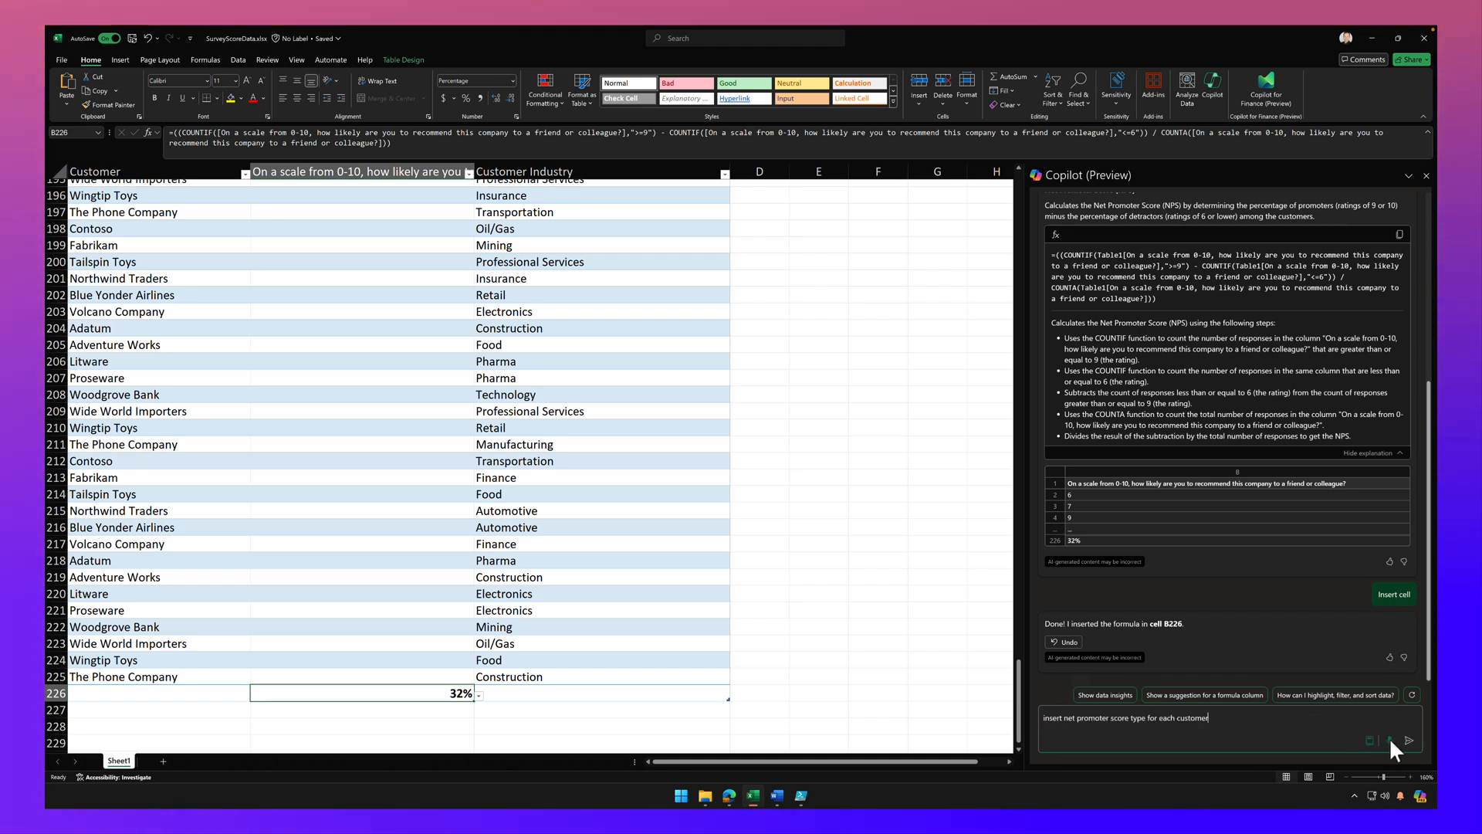
left_click(1408, 739)
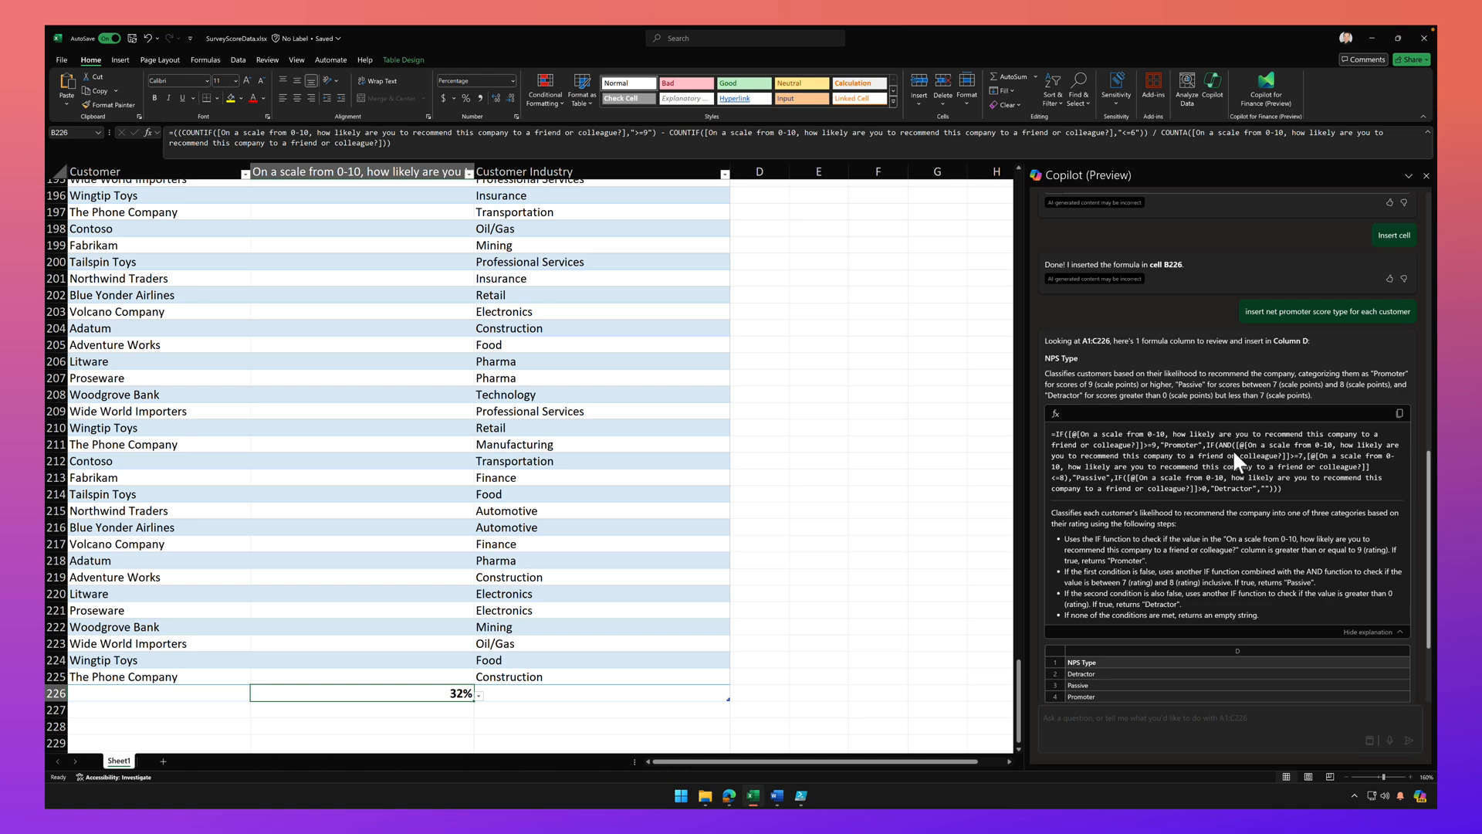
left_click(1392, 235)
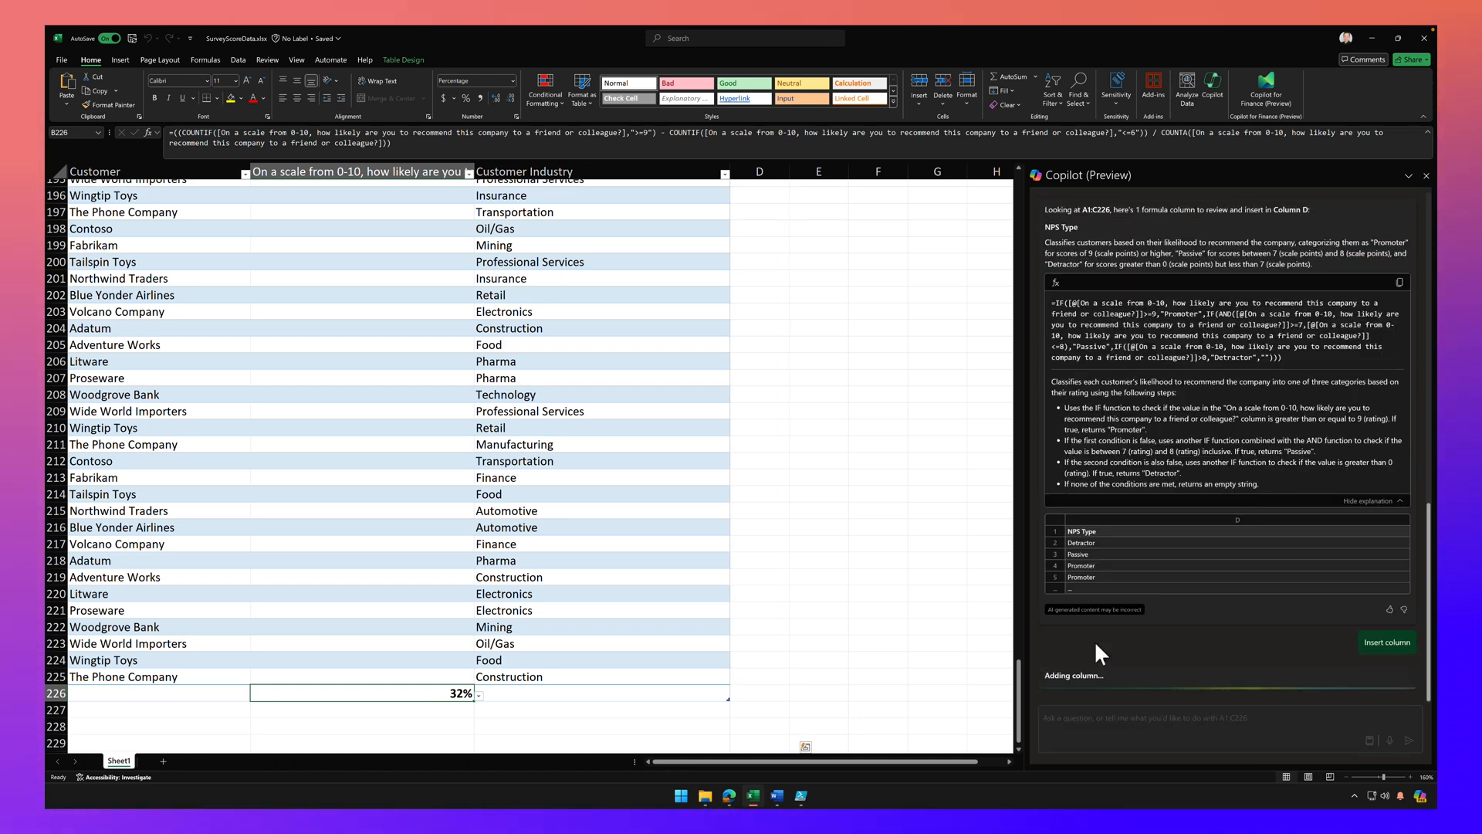
Check the new NPS Type column D labelling customers Promoter, Passive or Detractor.
left_click(1386, 642)
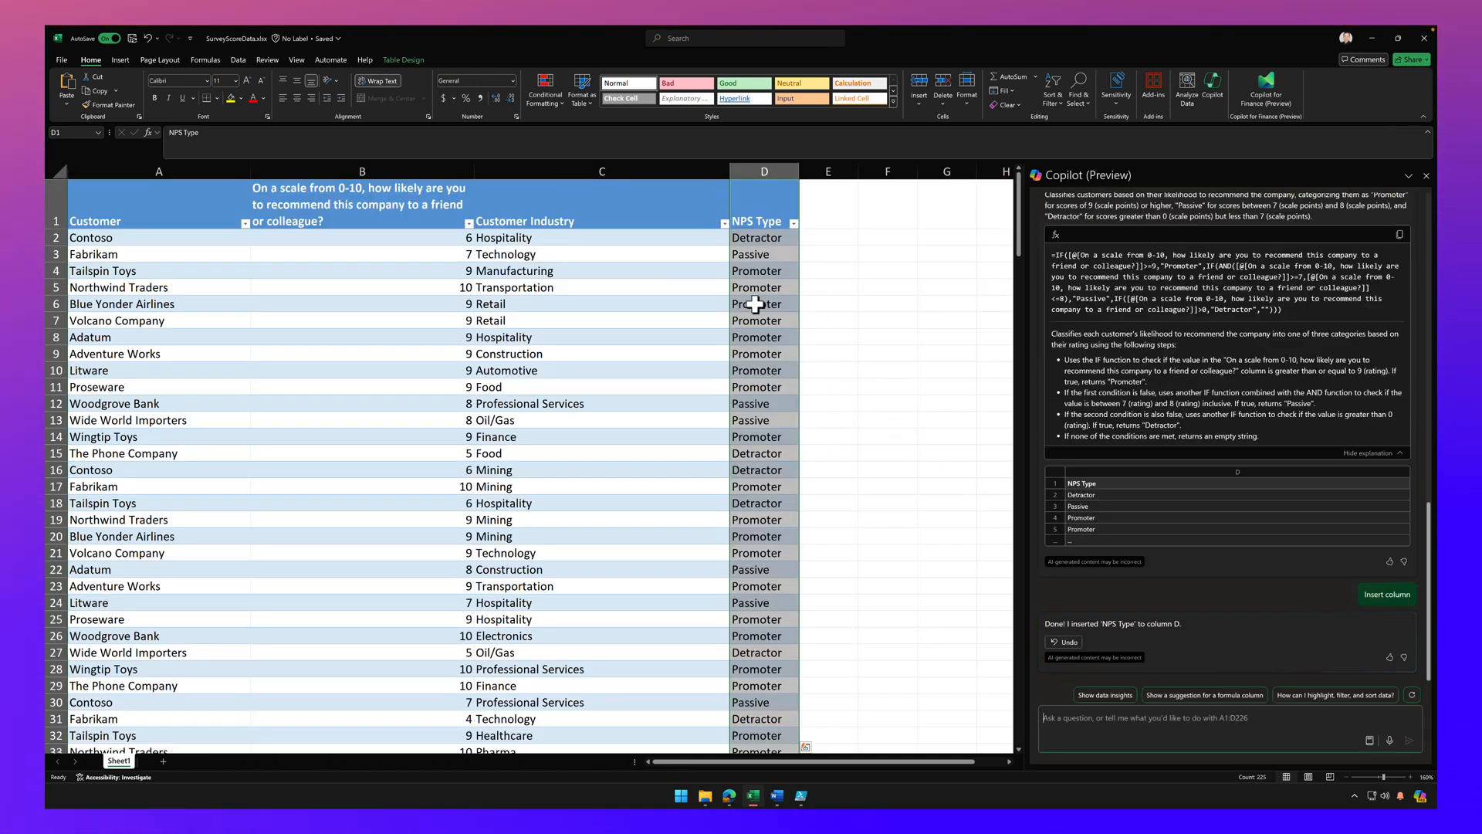
mouse_move(775, 503)
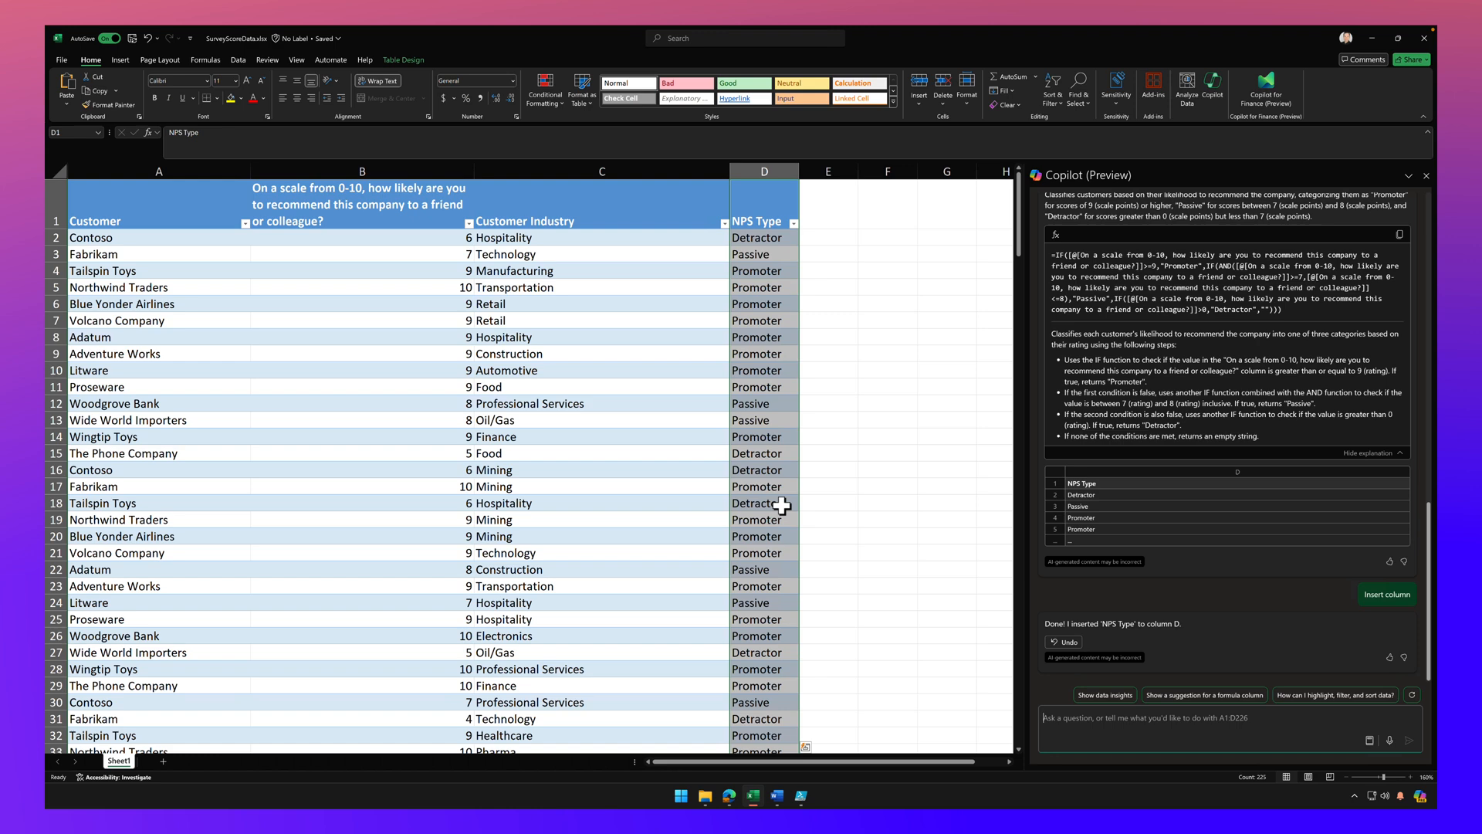